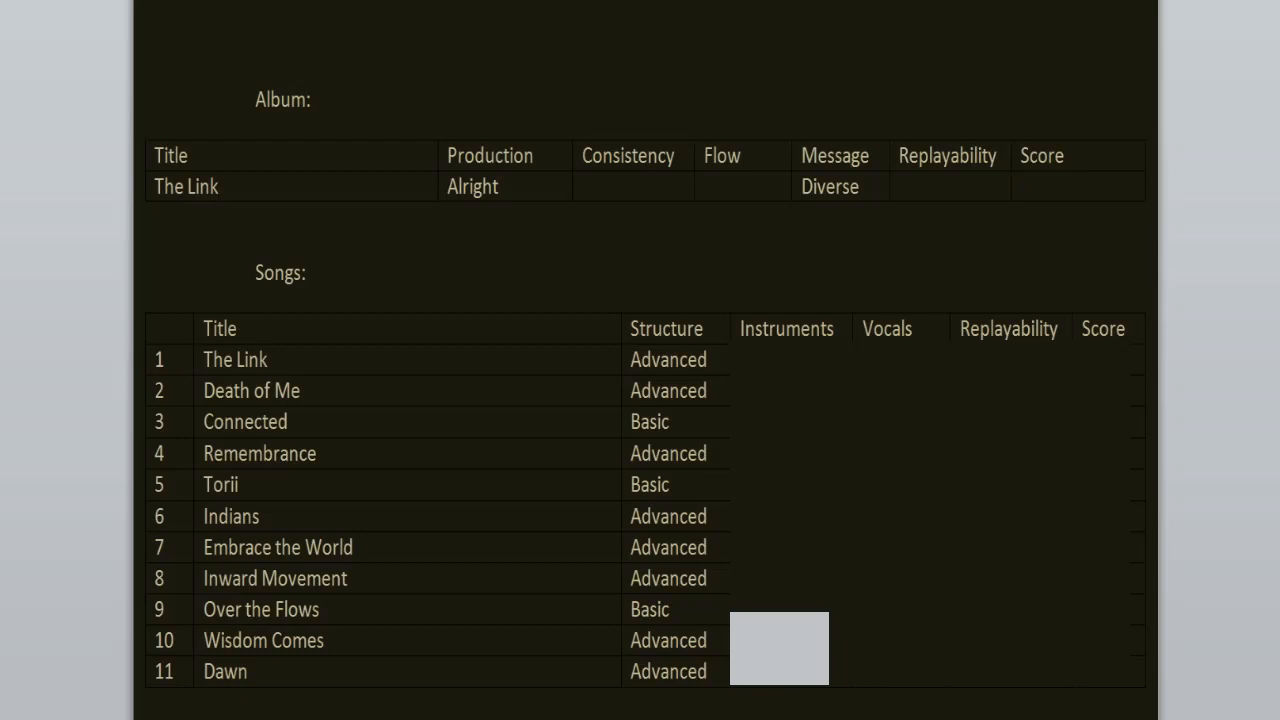
Rate The Link: Instruments Amazing, Vocals Great, Replayability Yes, Score 8/10.
click(1050, 186)
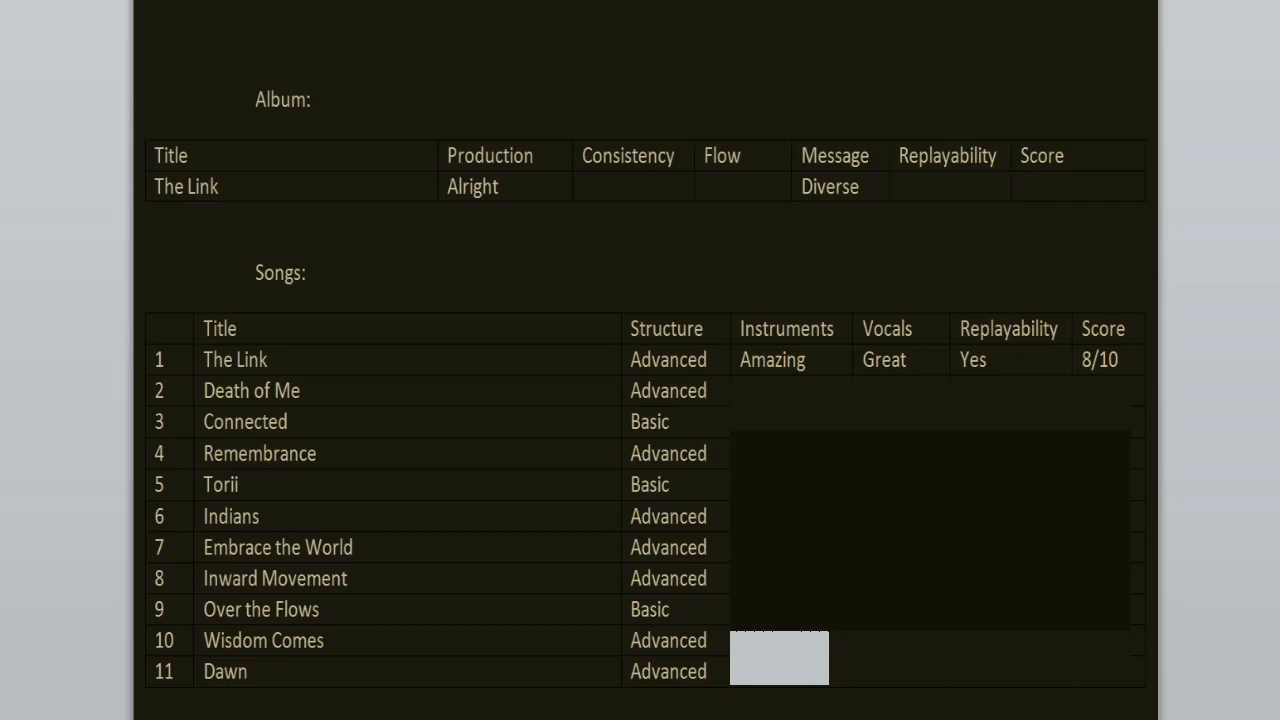
Rate Death of Me 9/10, Connected 7/10 and Remembrance 8/10 with instruments, vocals and replayability.
click(1078, 186)
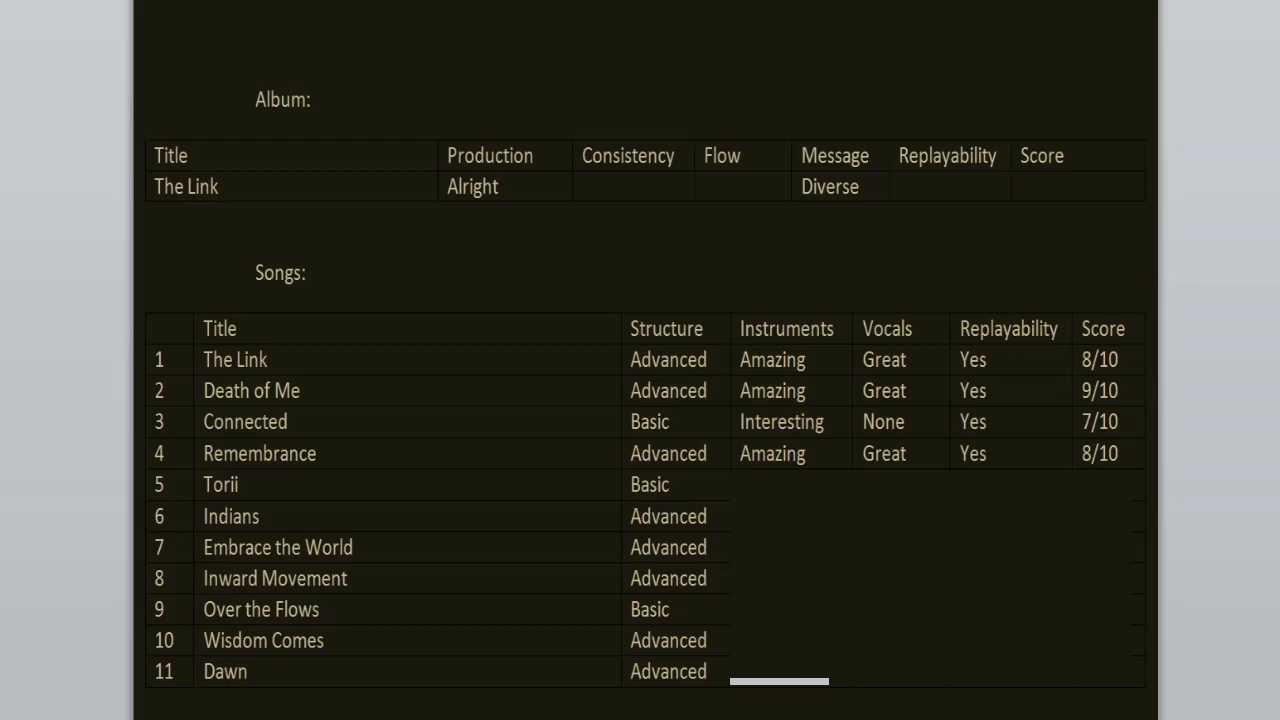
Rate Torii Amazing, None, Yes, 8/10 and Indians Amazing, Great, Yes, 9/10.
click(1076, 188)
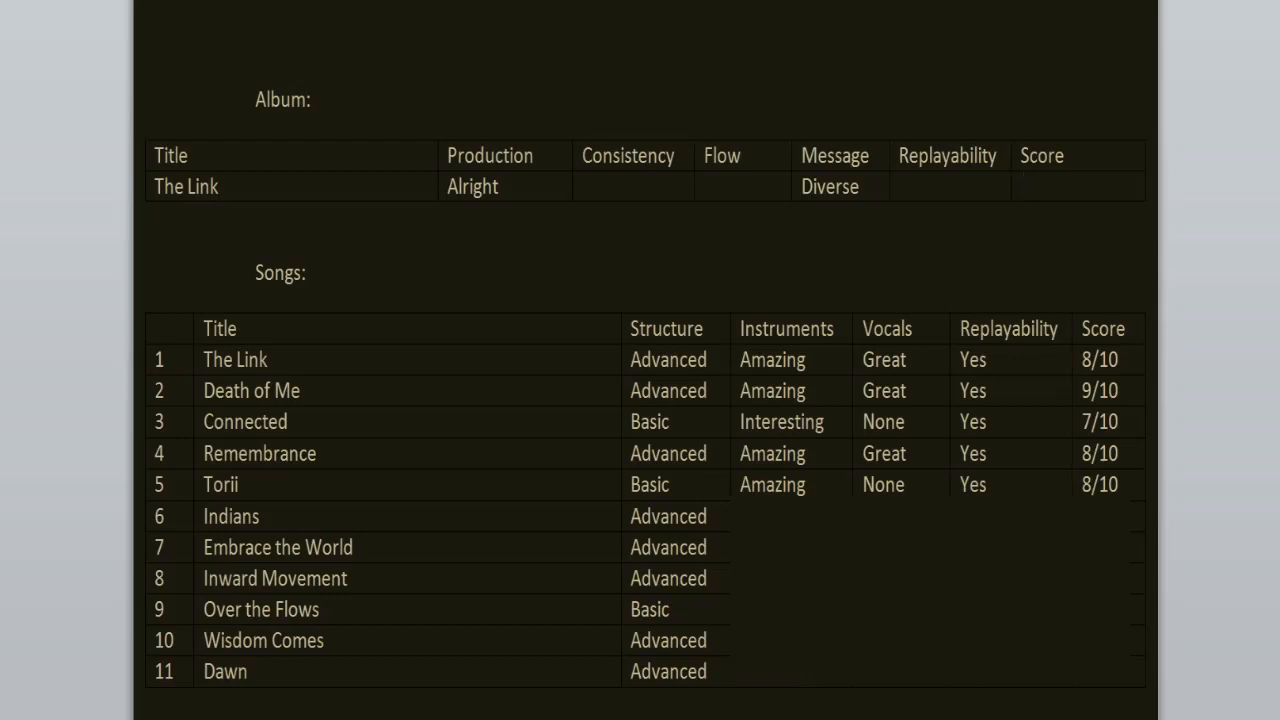
click(1076, 186)
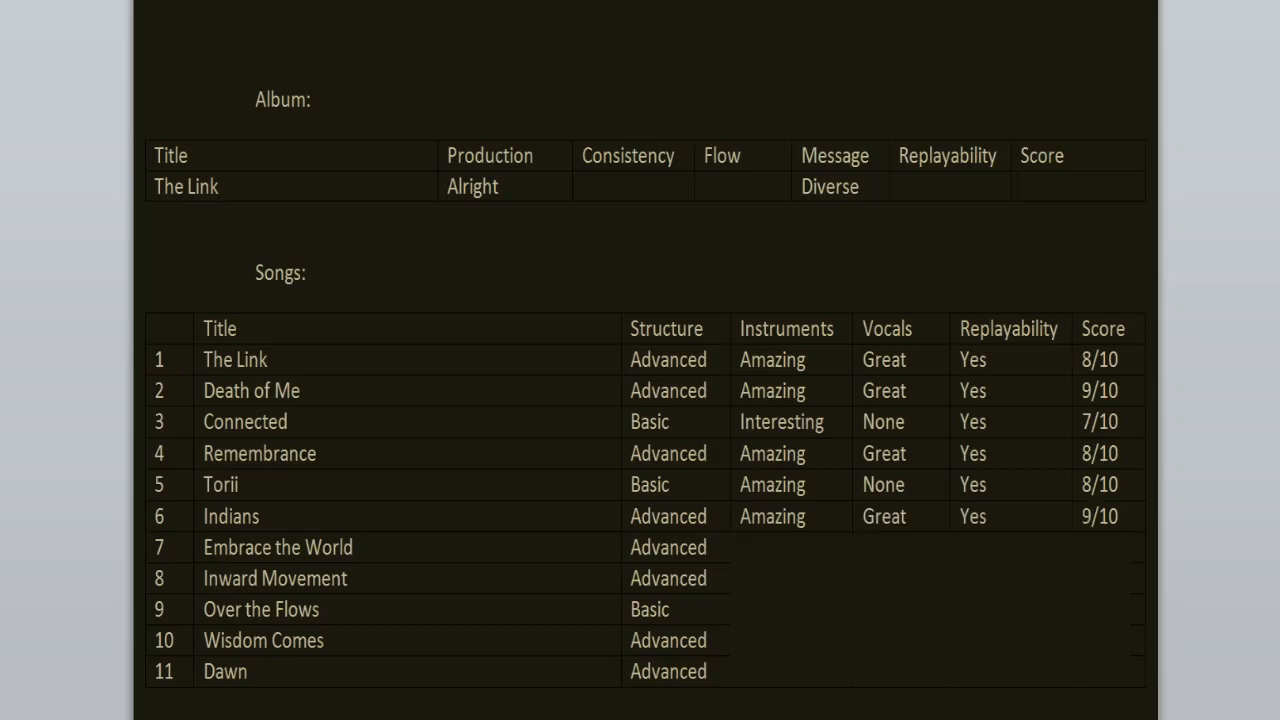
click(1078, 186)
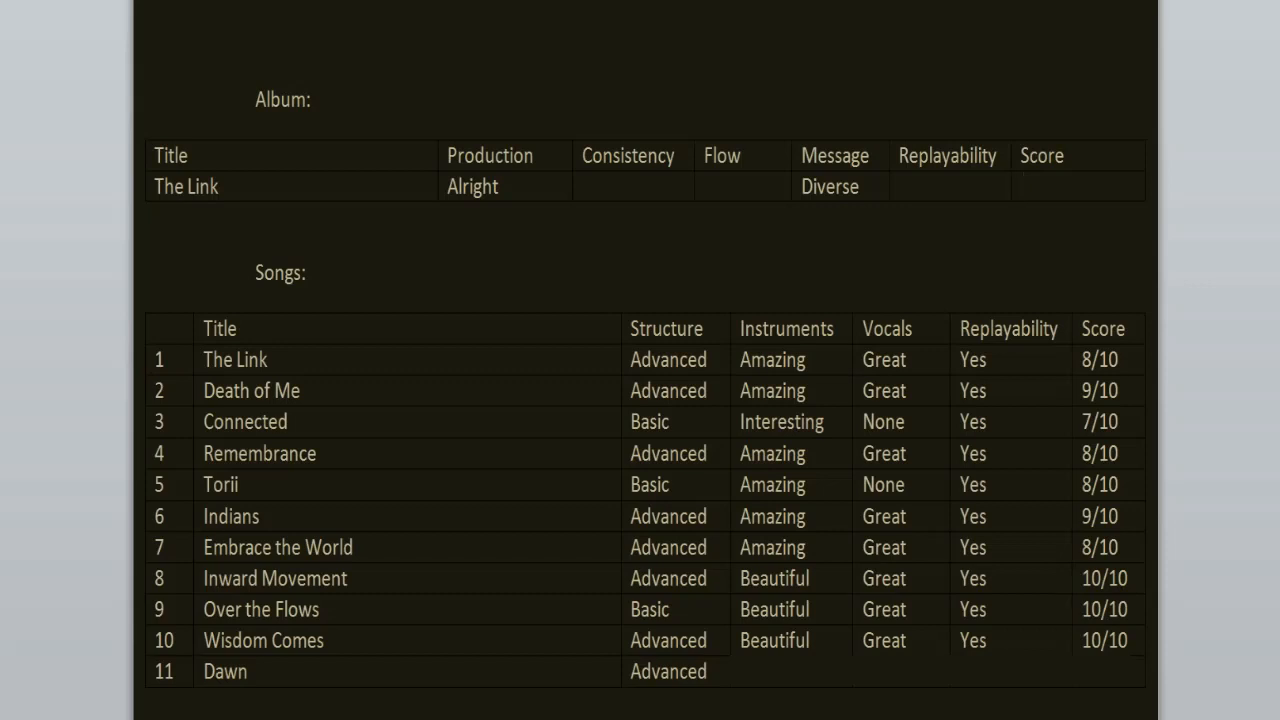
click(1020, 186)
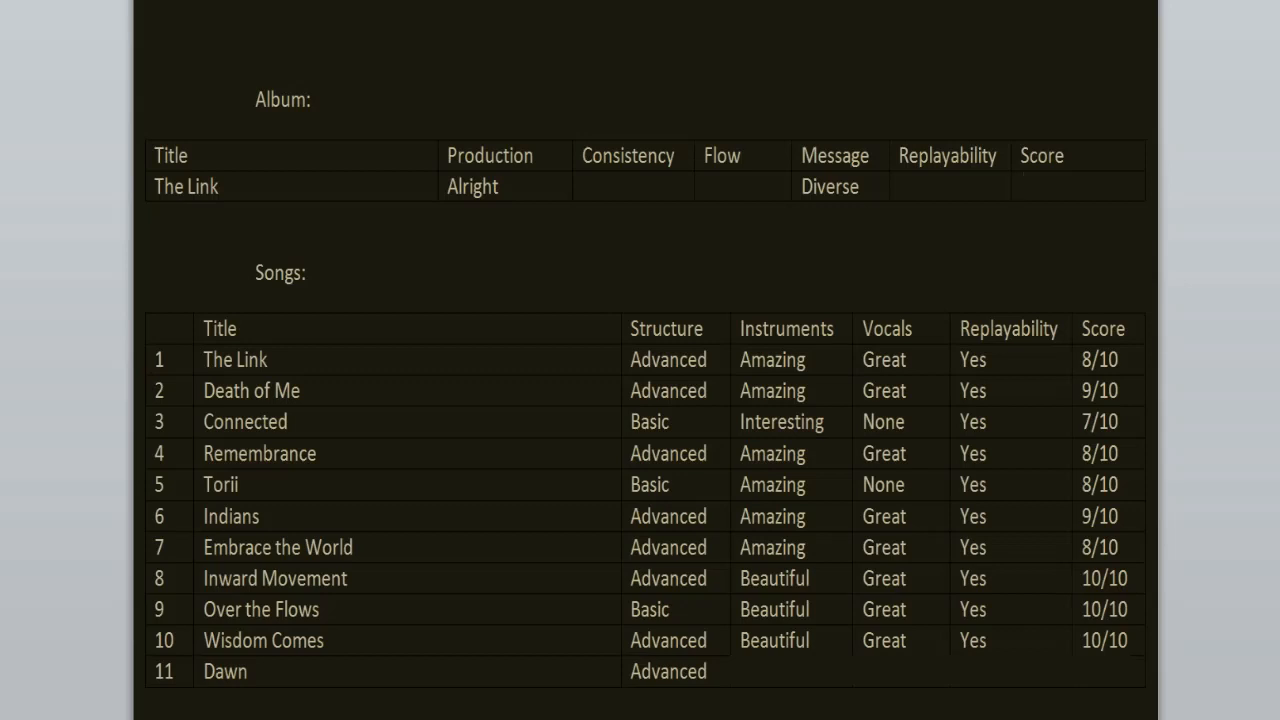
click(1022, 186)
text(Excellent)
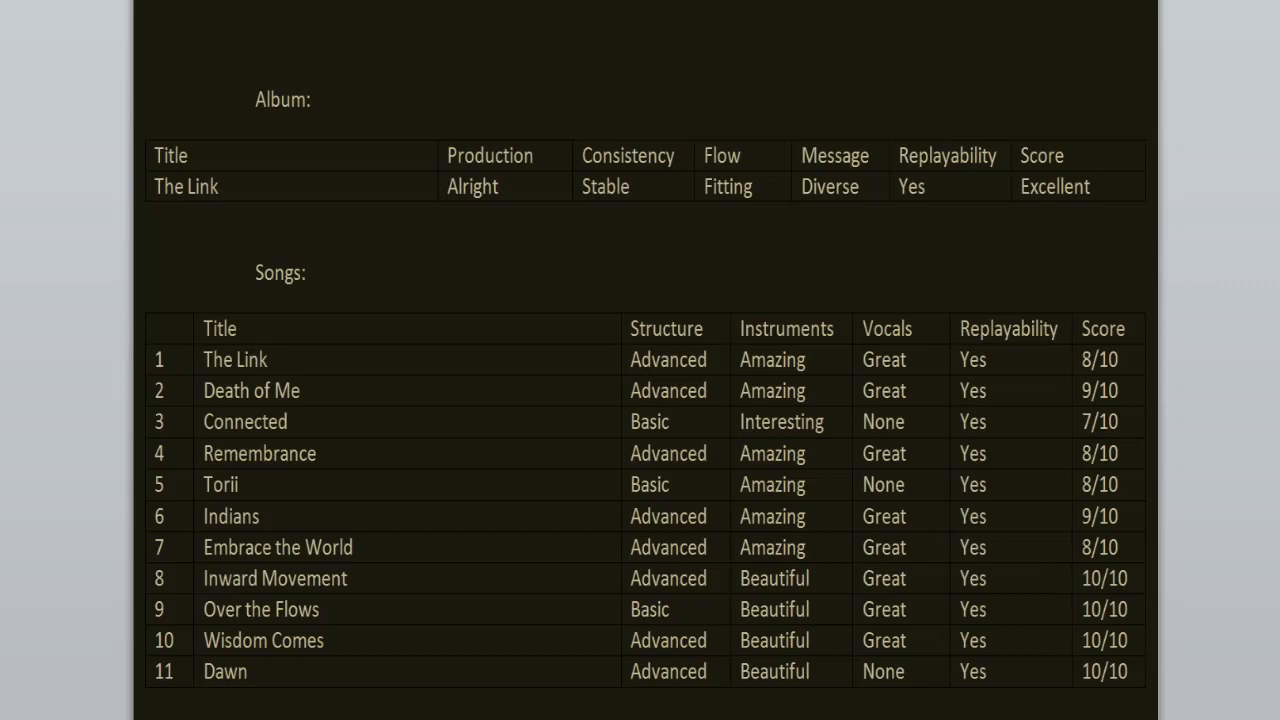
click(1090, 186)
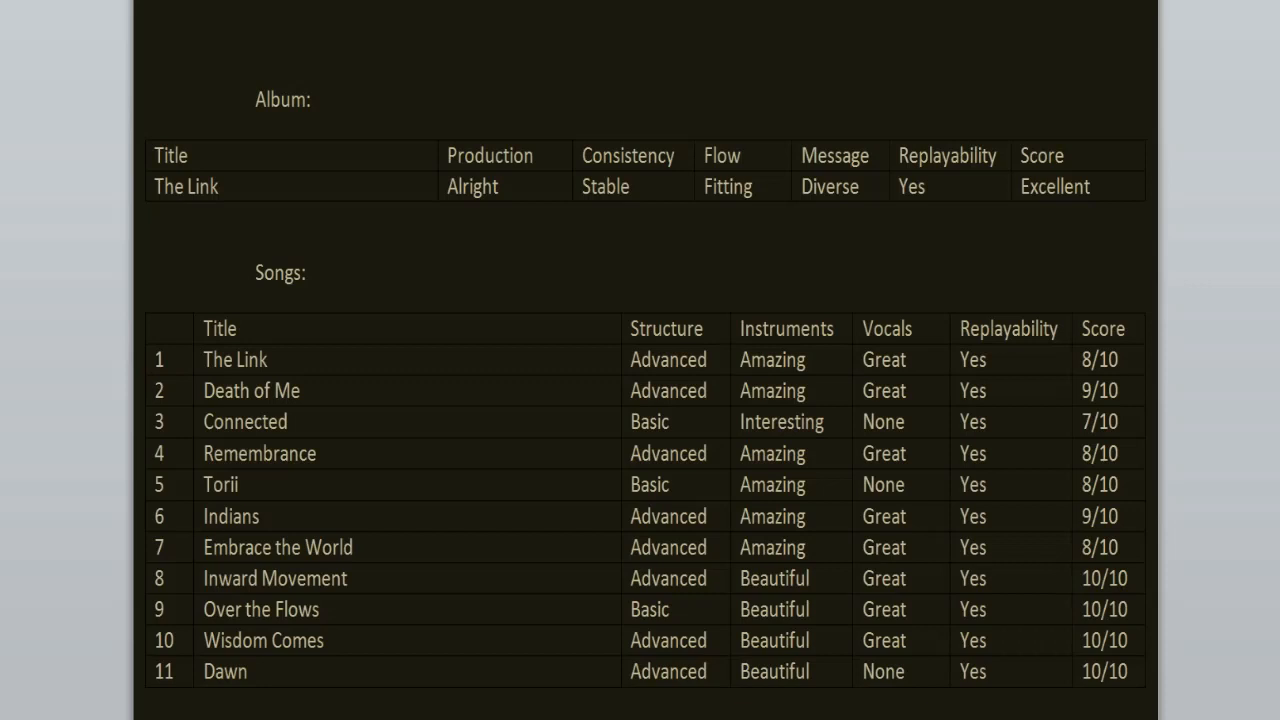
click(1056, 186)
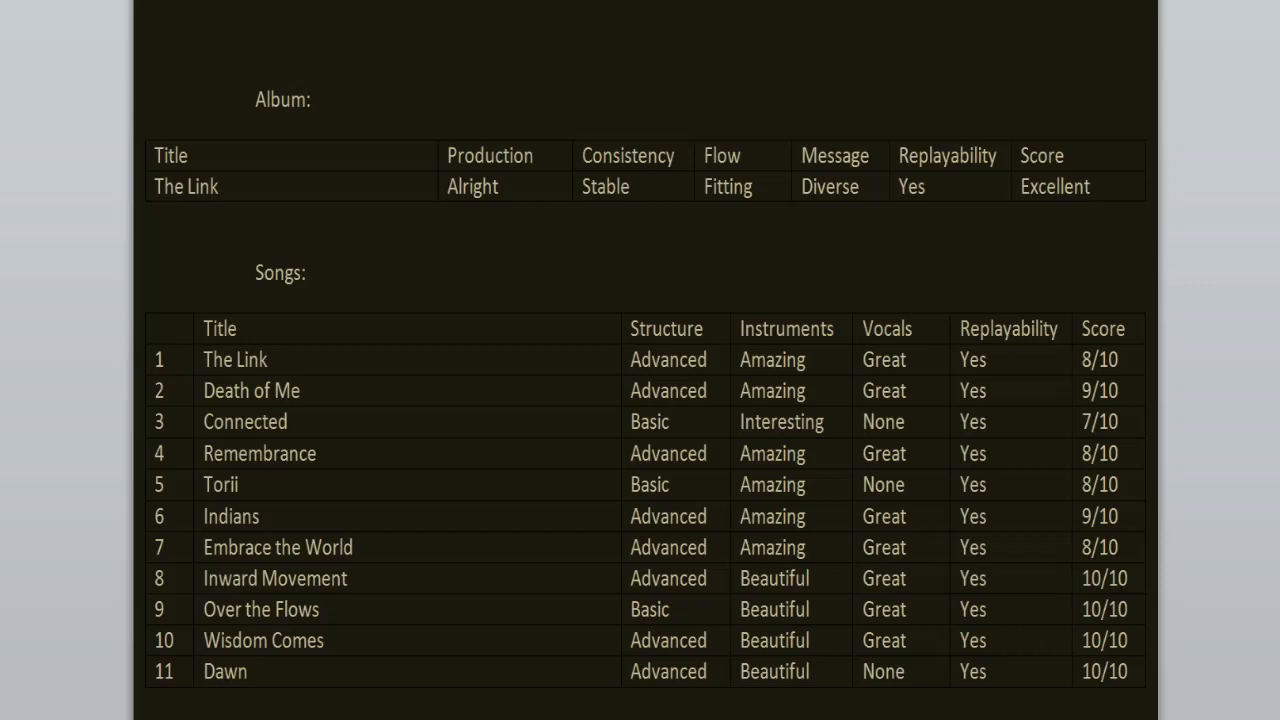
click(1056, 186)
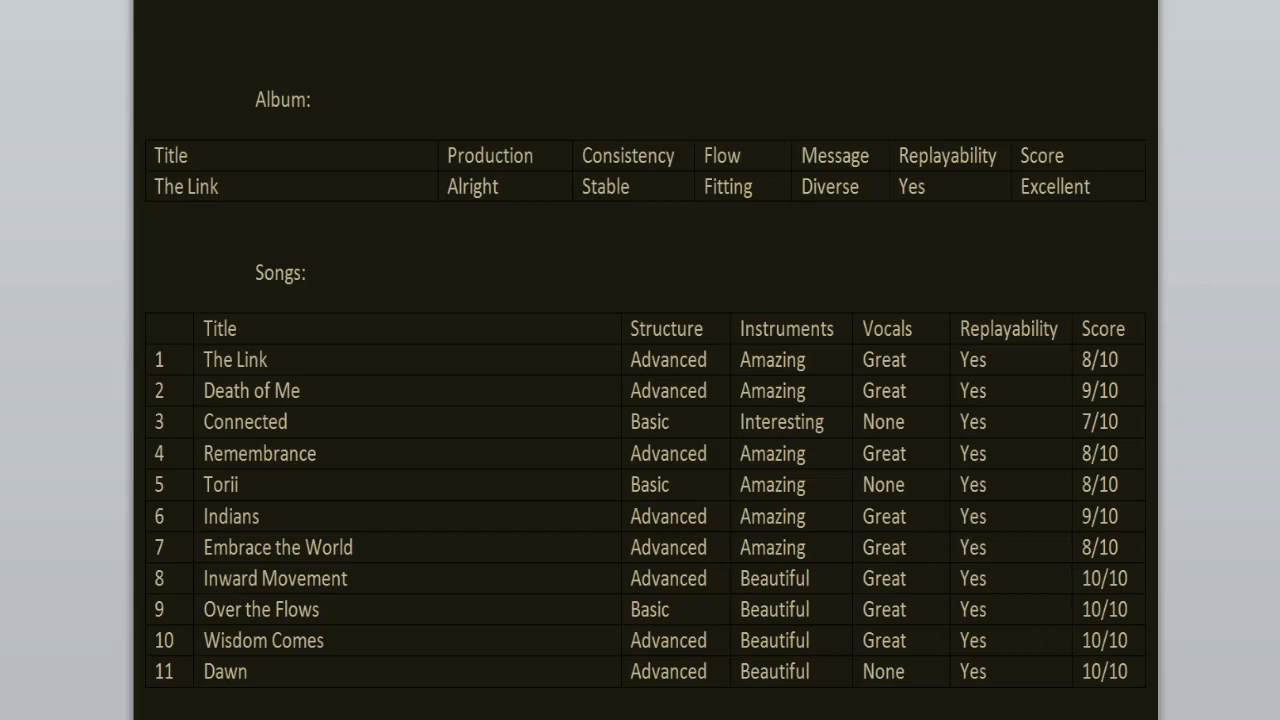
click(1056, 186)
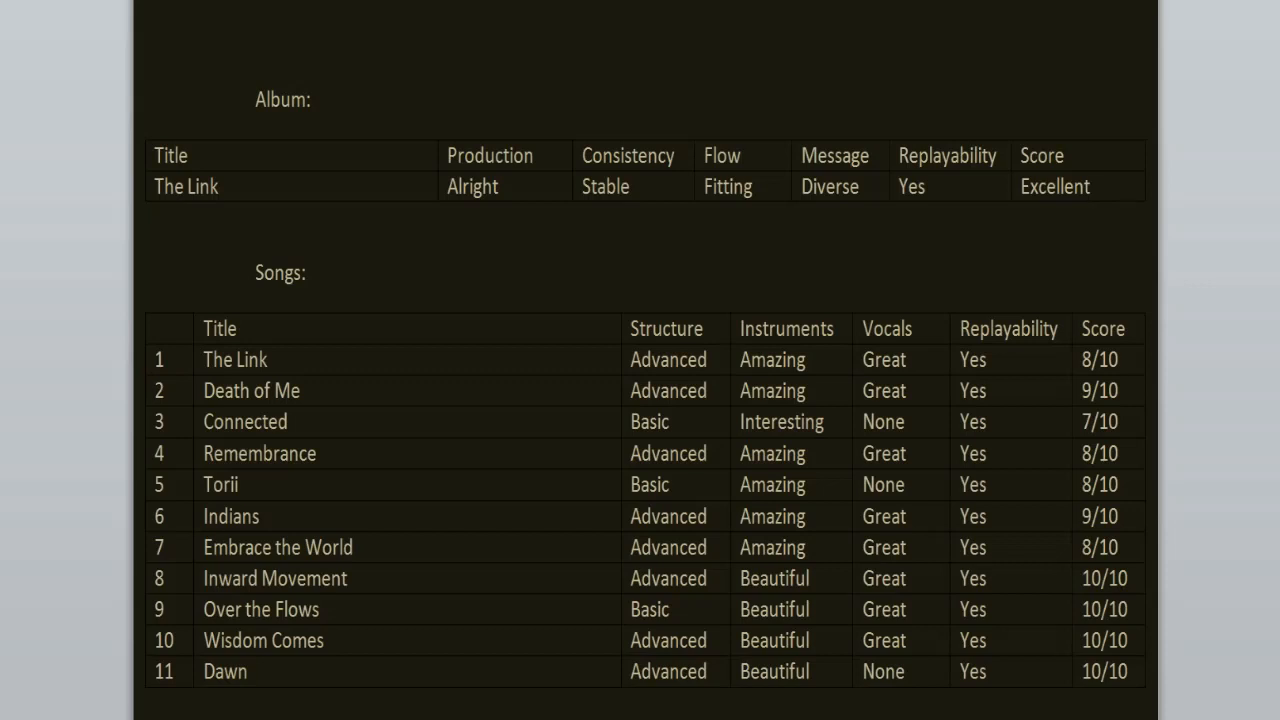
click(1090, 186)
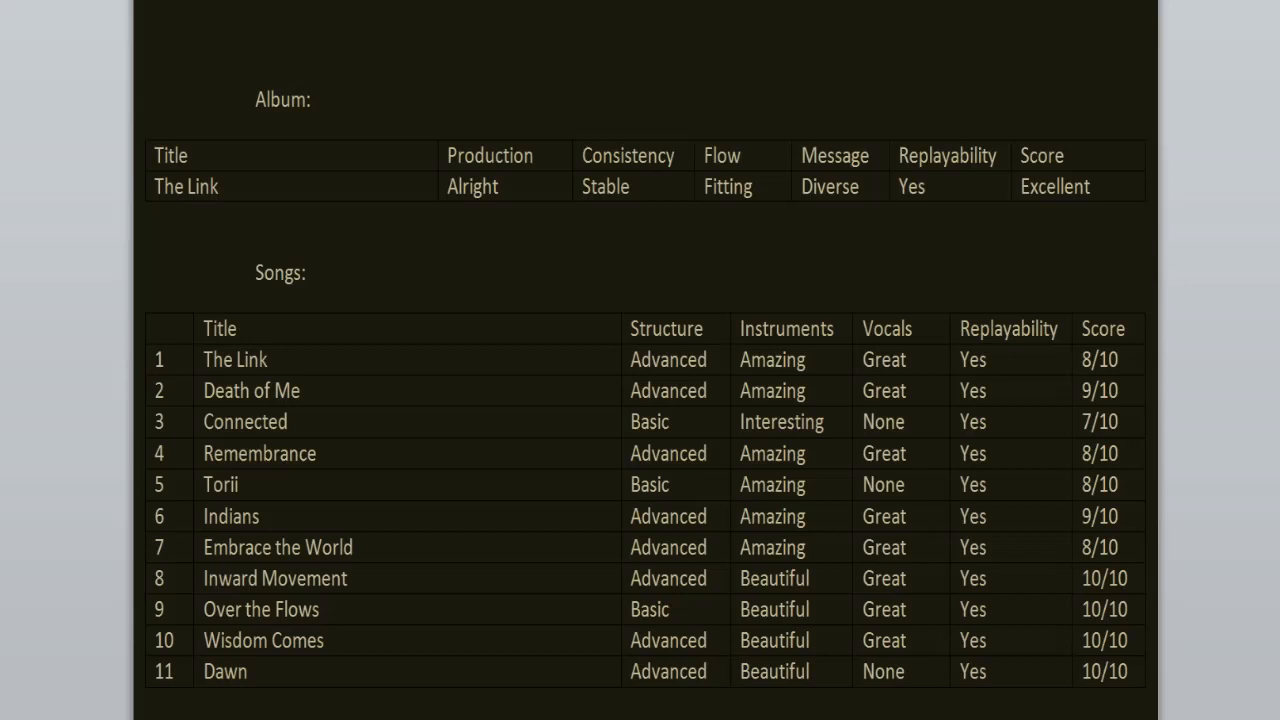
click(1090, 186)
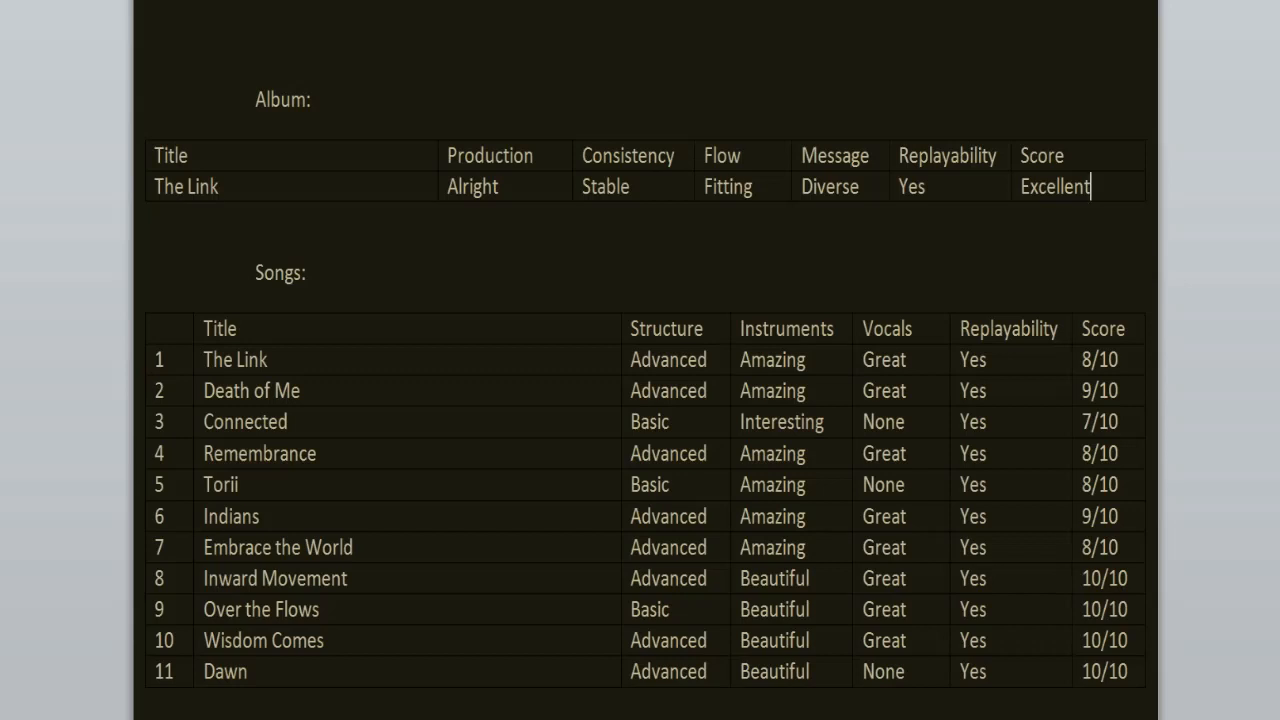